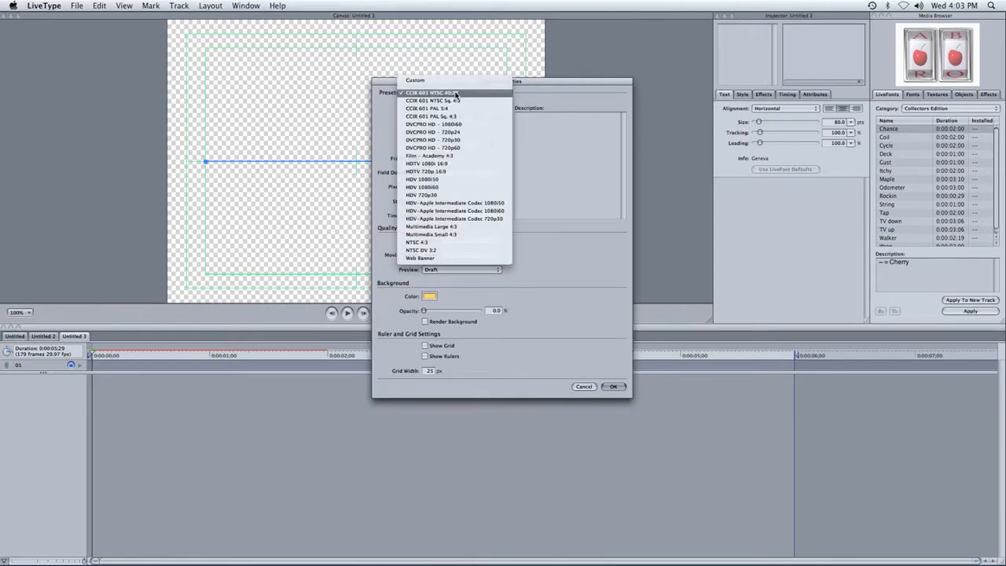
pyautogui.moveTo(420, 250)
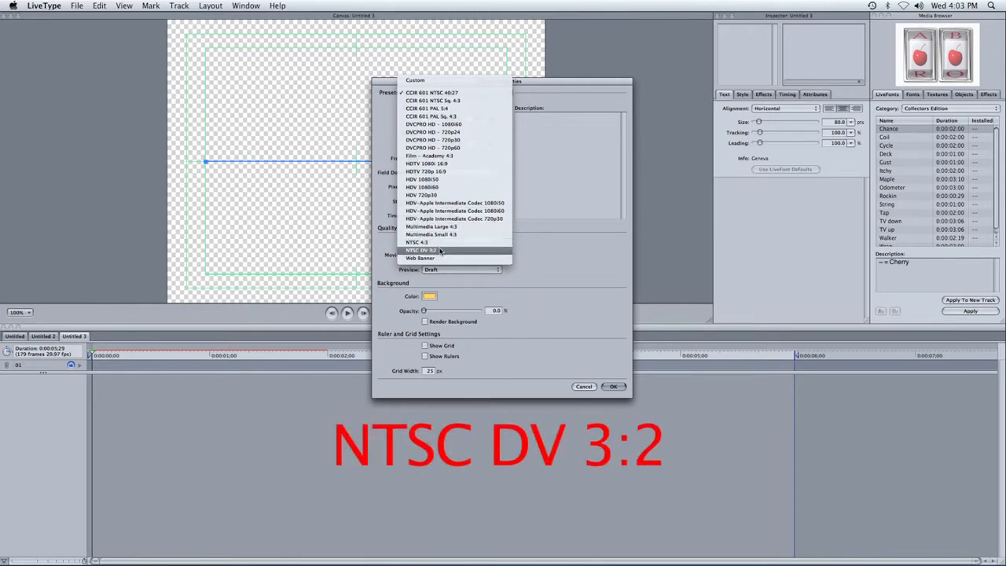
# Choose the NTSC DV 3:2 preset, enter a 1.19 pixel aspect, and confirm
pyautogui.click(419, 250)
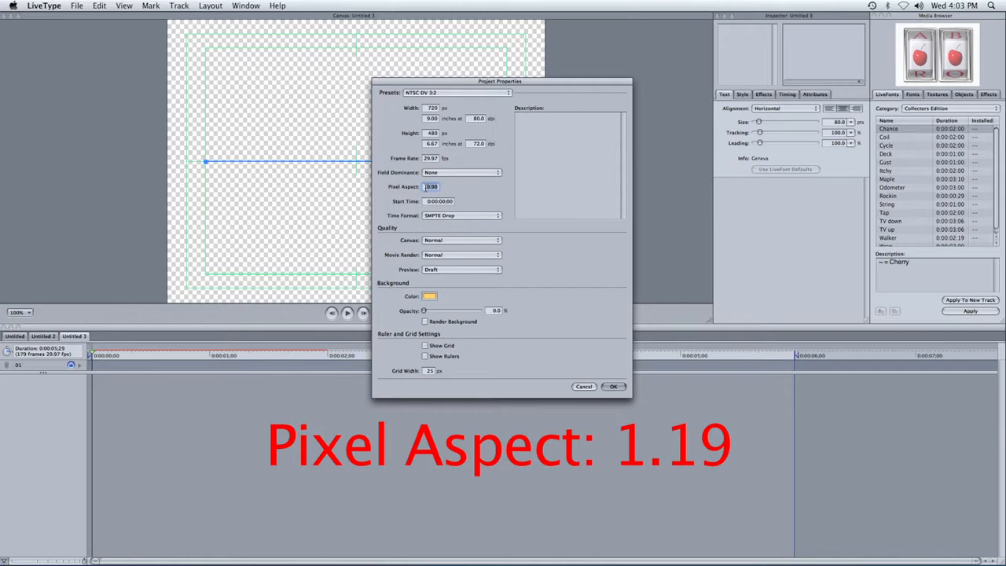
pyautogui.write('1.19')
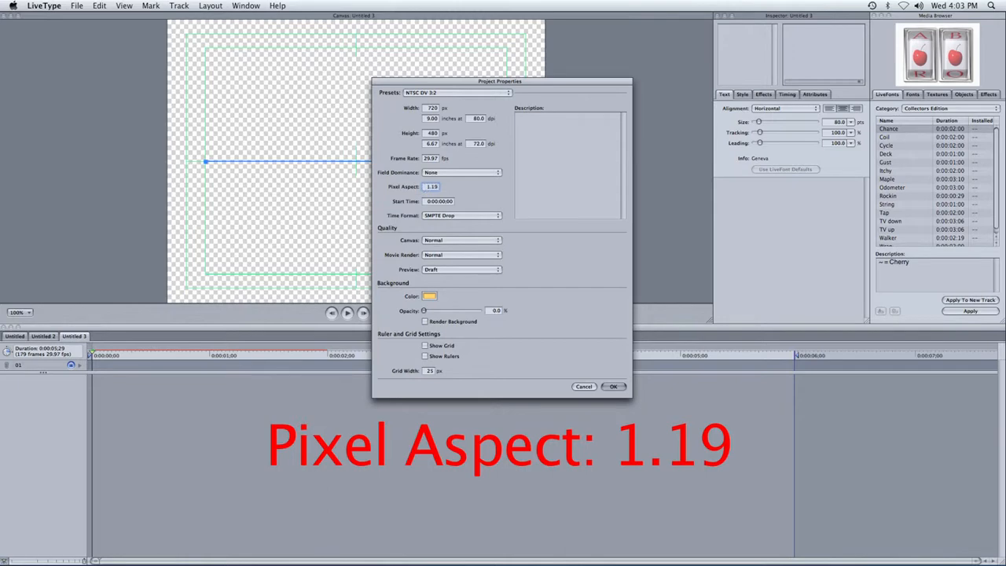
pyautogui.click(614, 386)
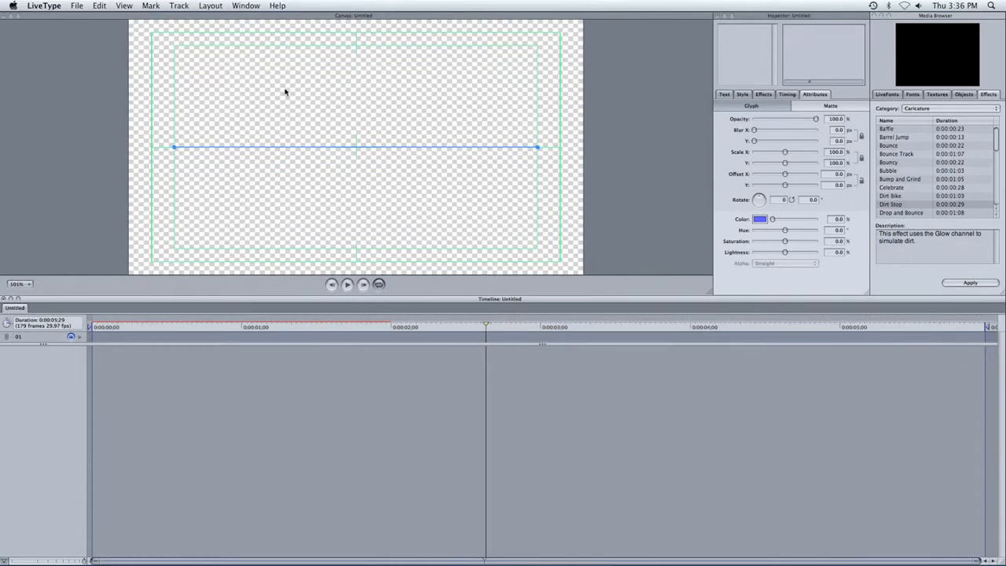
# Look through the Inspector's Canvas, Style and Attributes settings groups
pyautogui.write('Canvas')
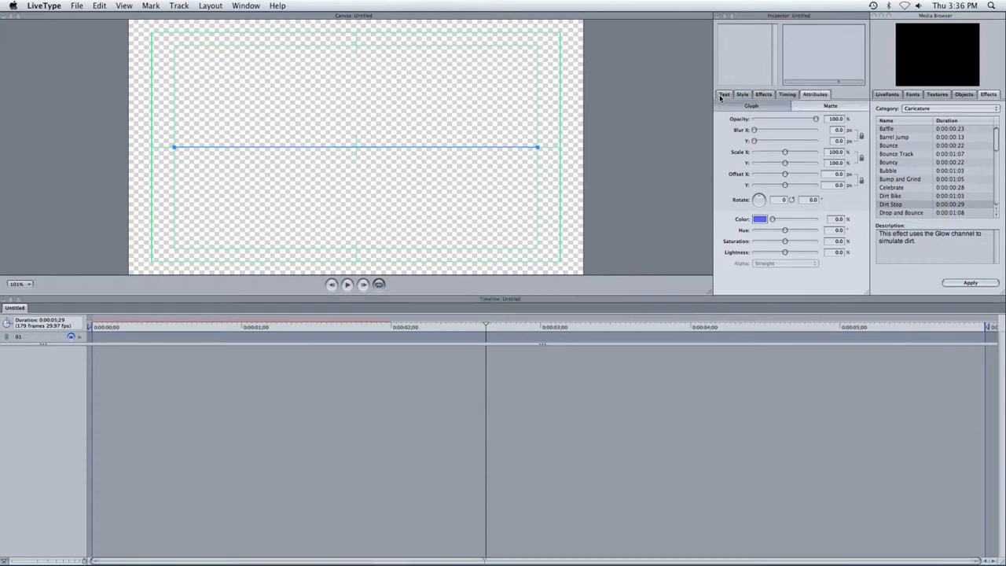
pyautogui.click(763, 94)
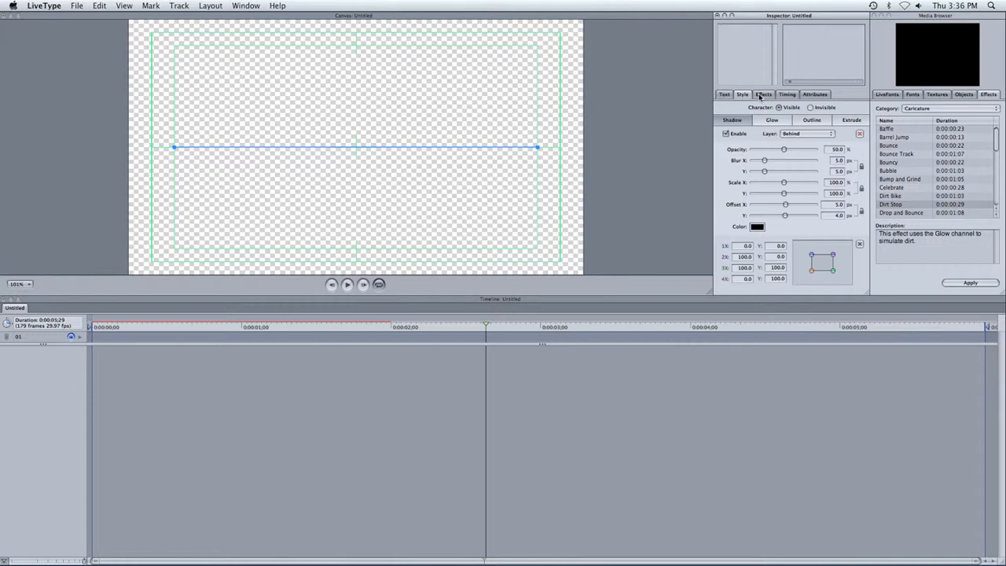
pyautogui.click(815, 94)
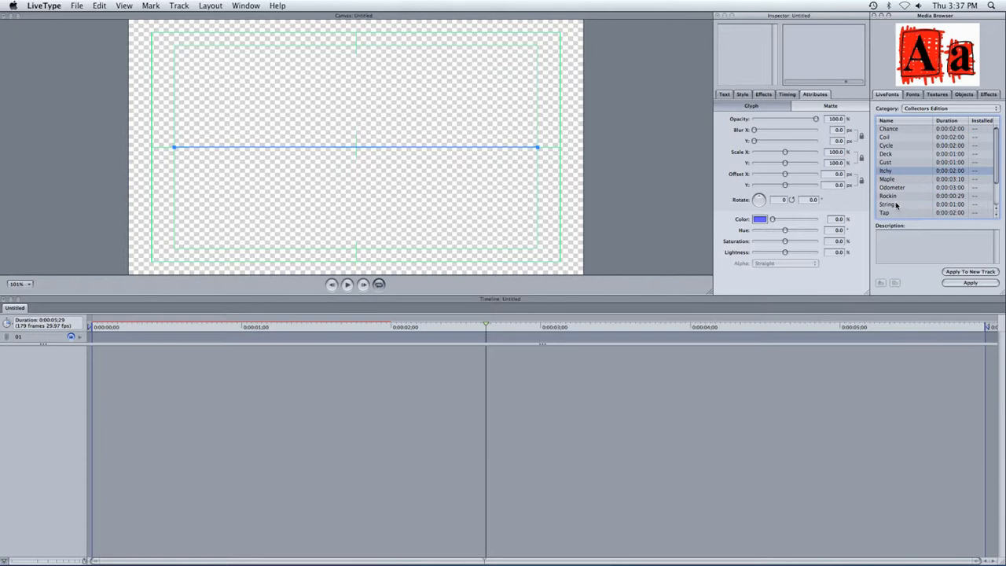
# Browse the Media Browser's Fonts, Textures and Objects libraries and show the Pyro objects
pyautogui.click(912, 94)
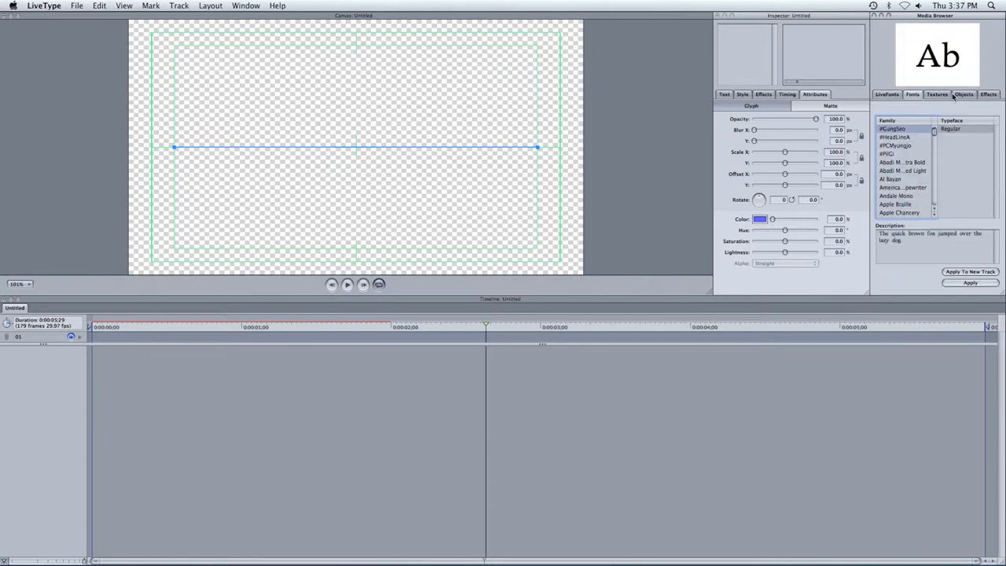
pyautogui.click(936, 94)
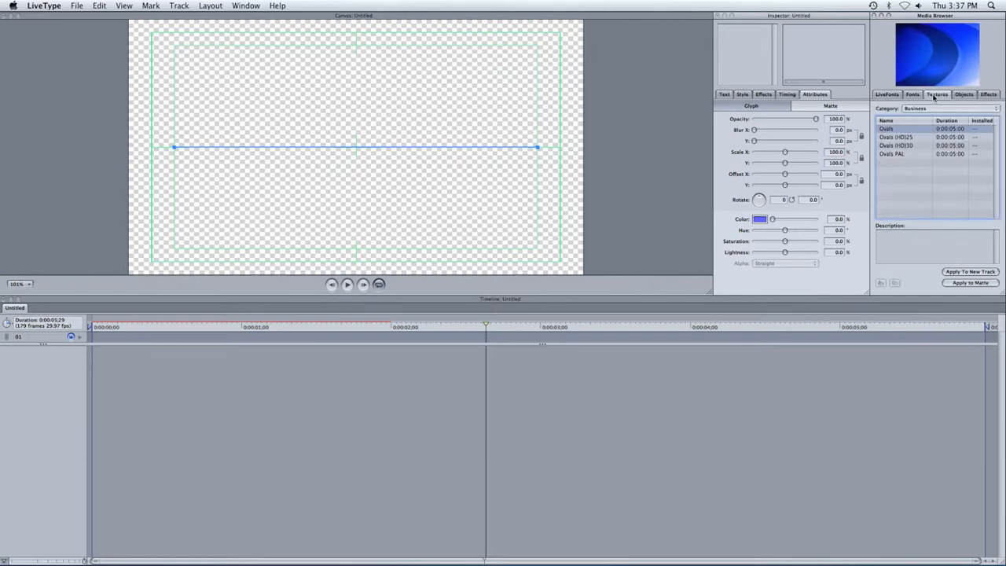
pyautogui.click(963, 94)
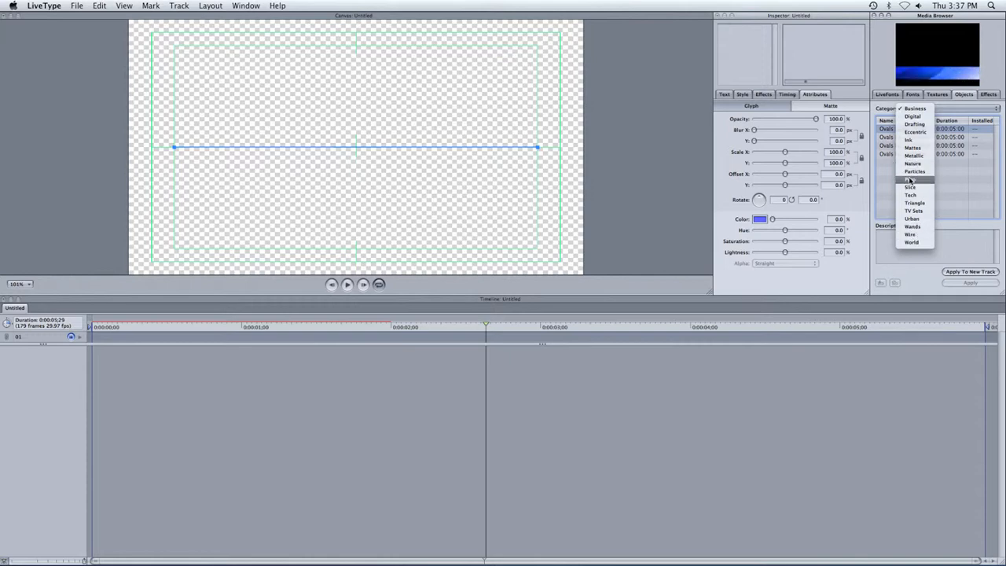
pyautogui.click(912, 170)
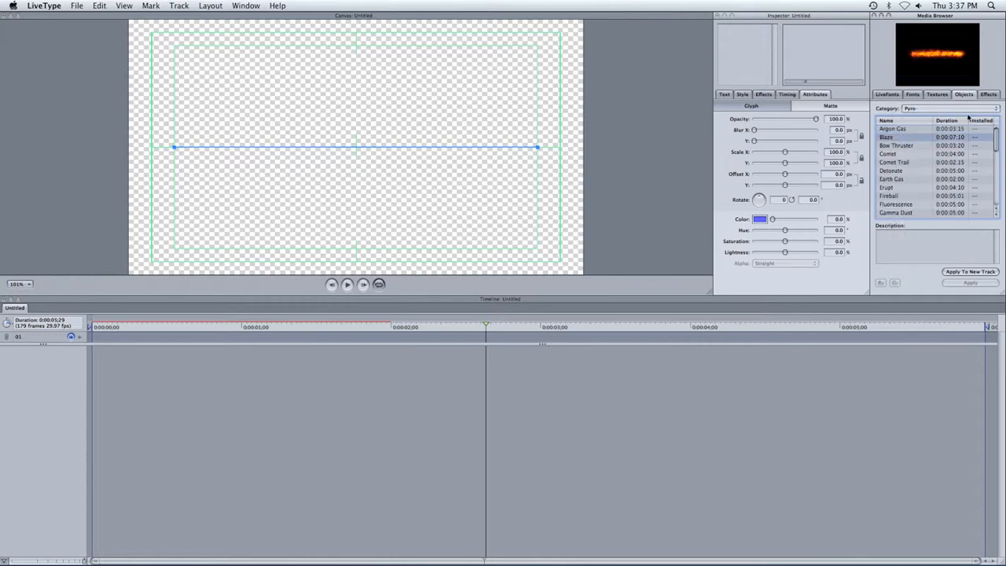
pyautogui.click(951, 108)
pyautogui.write('Title')
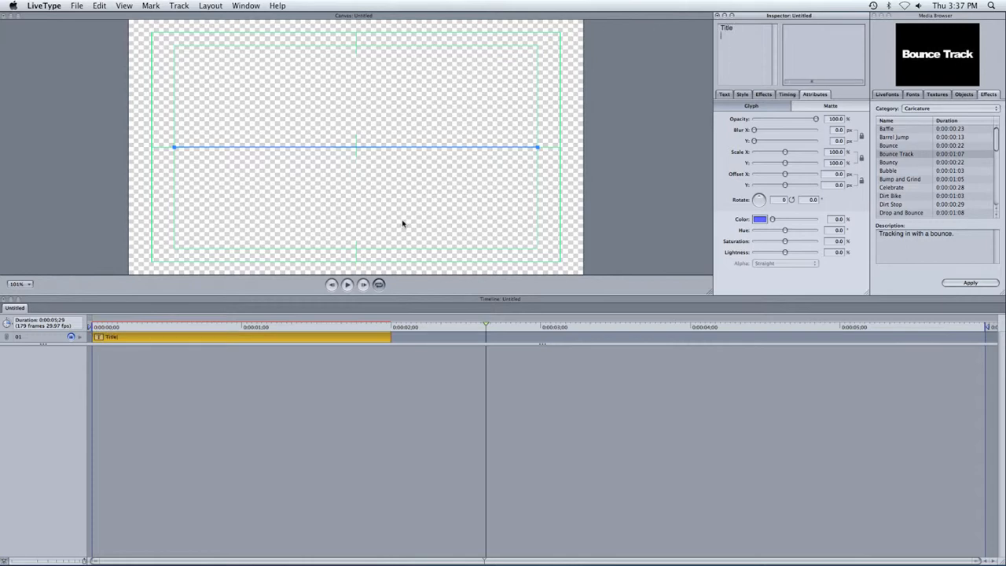
# Place 'Title' near the canvas top with its clip spanning the full timeline
pyautogui.click(320, 326)
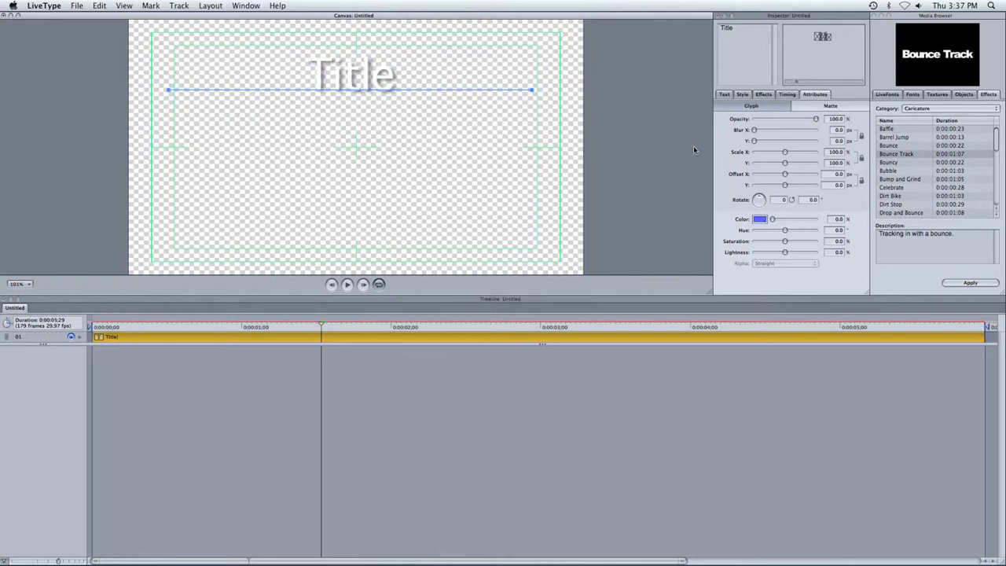
# Enlarge Title to about 181 points and apply the Apple Chancery font
pyautogui.click(723, 95)
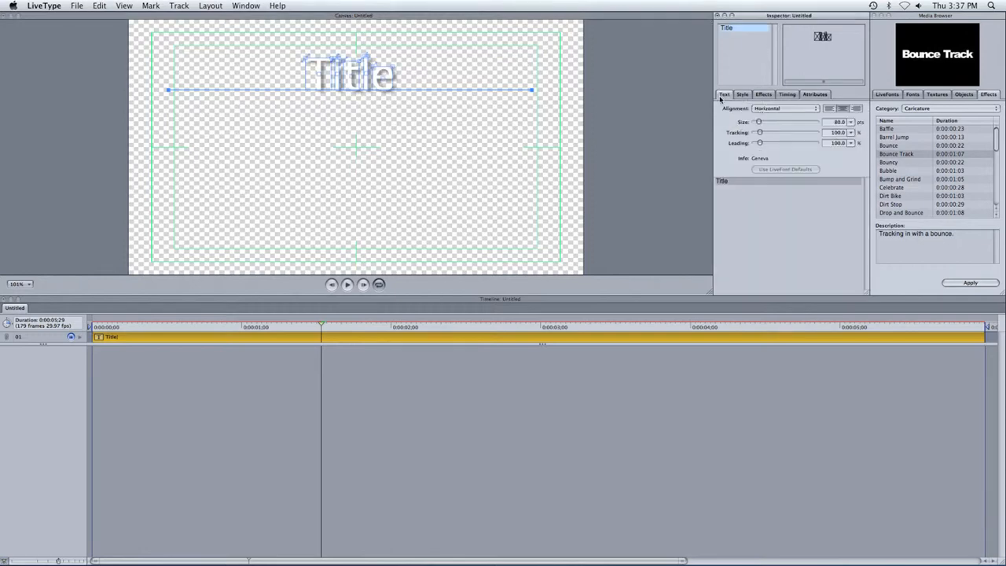
pyautogui.moveTo(758, 122); pyautogui.dragTo(761, 122)
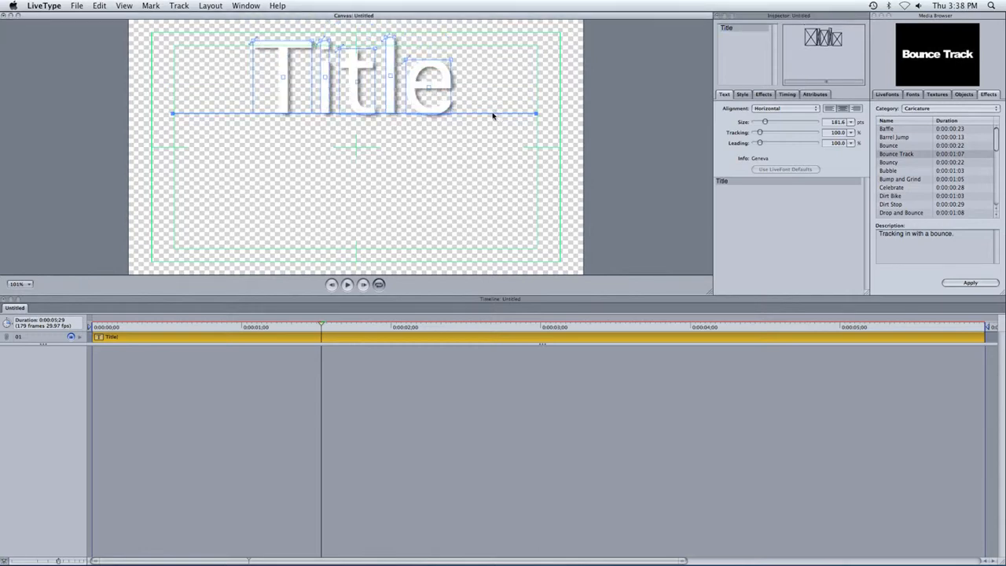
pyautogui.click(913, 94)
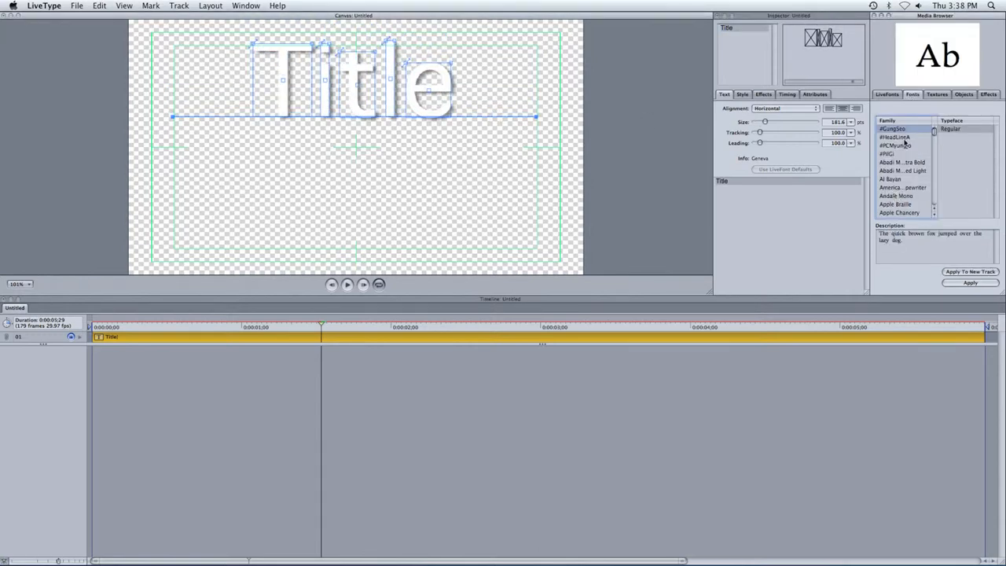
pyautogui.click(898, 213)
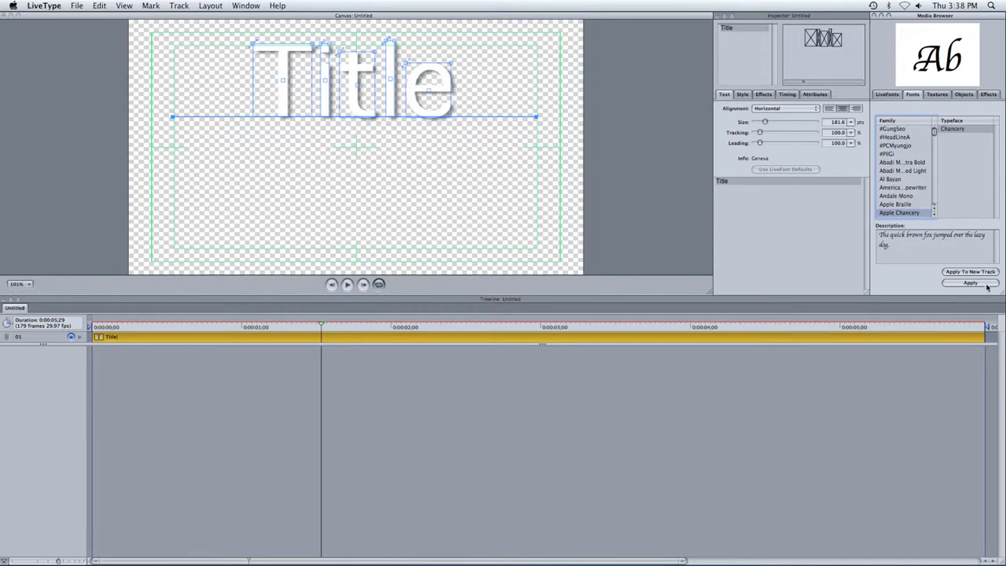
pyautogui.click(970, 282)
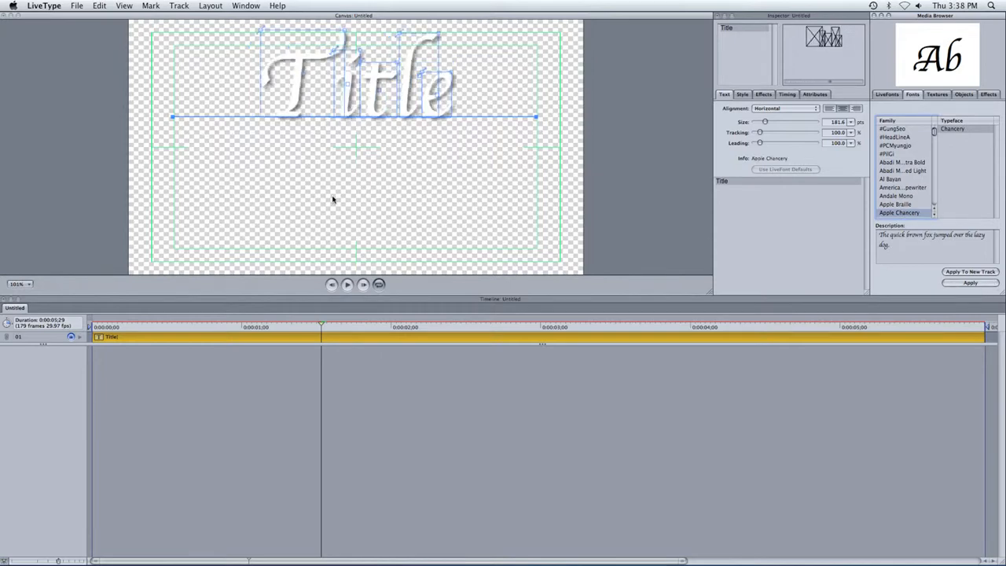
pyautogui.click(815, 95)
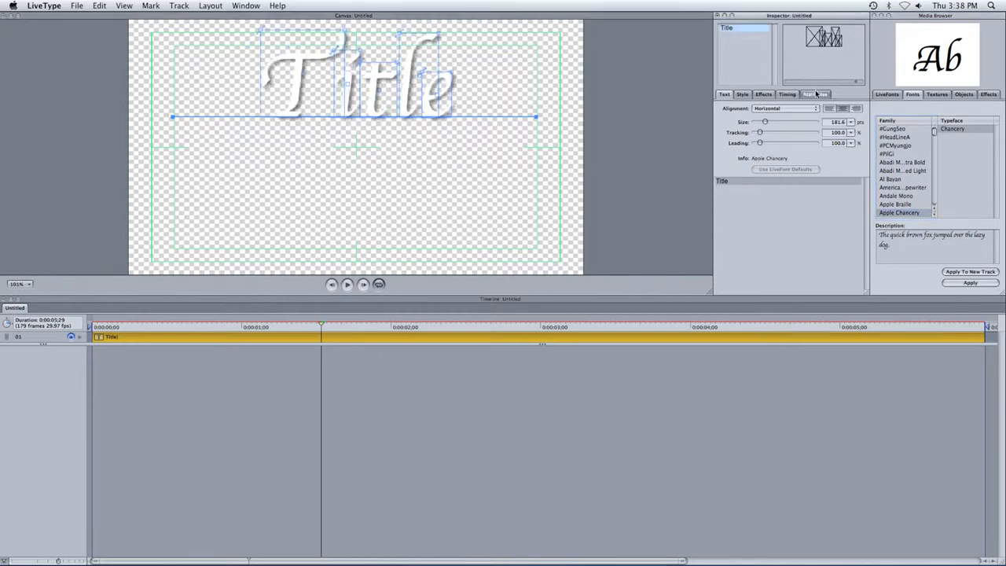
# Pick a new Title glyph colour and adjust its saturation, lightness and hue sliders
pyautogui.click(815, 95)
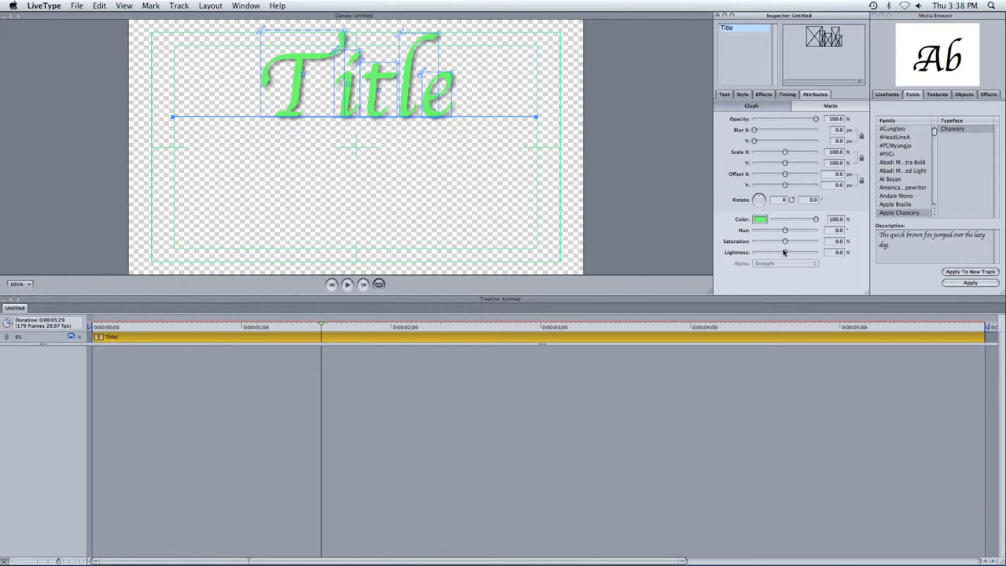
pyautogui.moveTo(784, 252); pyautogui.dragTo(753, 252)
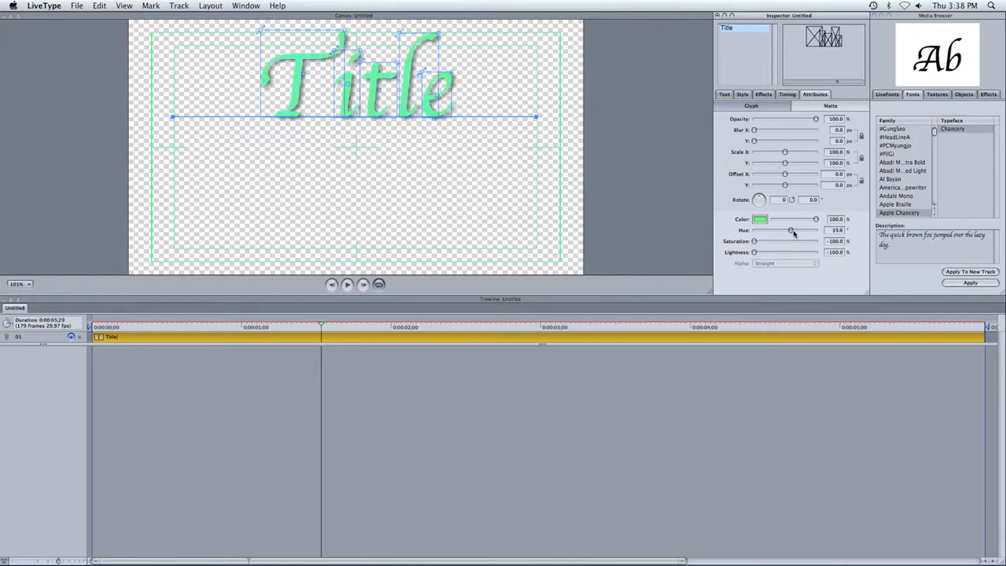
pyautogui.moveTo(793, 229); pyautogui.dragTo(769, 230)
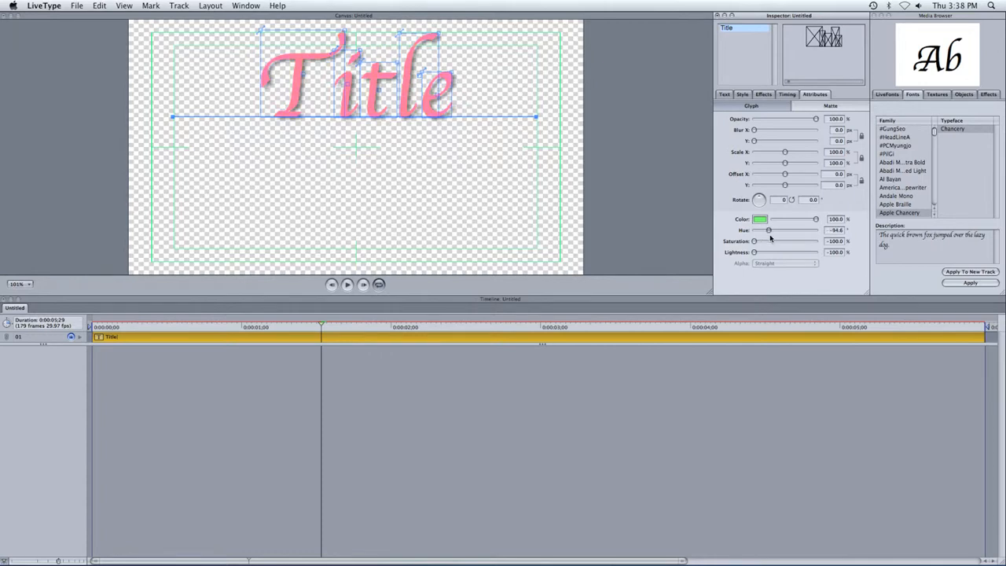
pyautogui.moveTo(768, 230); pyautogui.dragTo(776, 230)
pyautogui.write('by me')
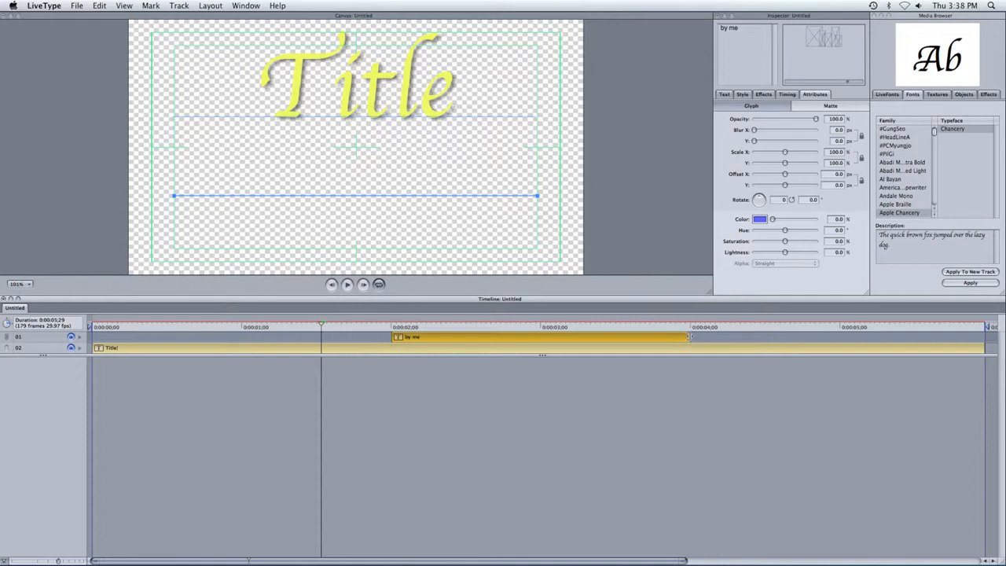
# Stretch the 'by me' clip to the end of the project timeline
pyautogui.moveTo(688, 337); pyautogui.dragTo(931, 337)
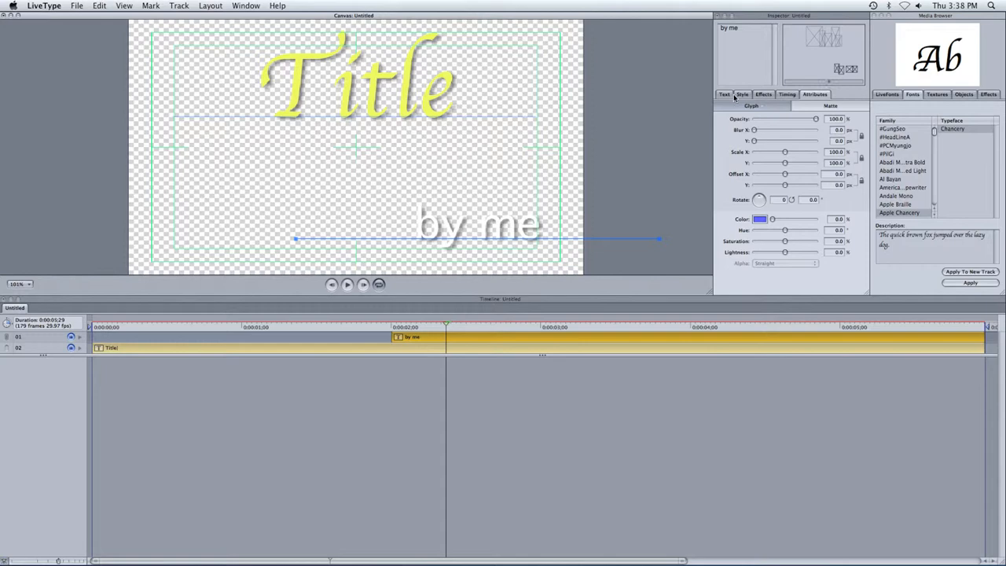
pyautogui.click(723, 94)
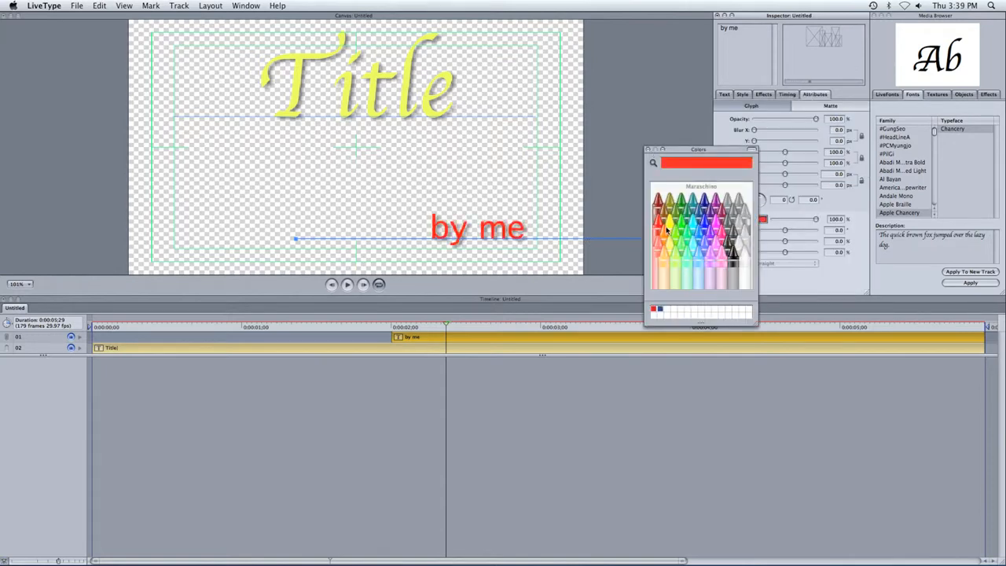
# Colour the 'by me' text with a green crayon and show the Textures library
pyautogui.click(668, 228)
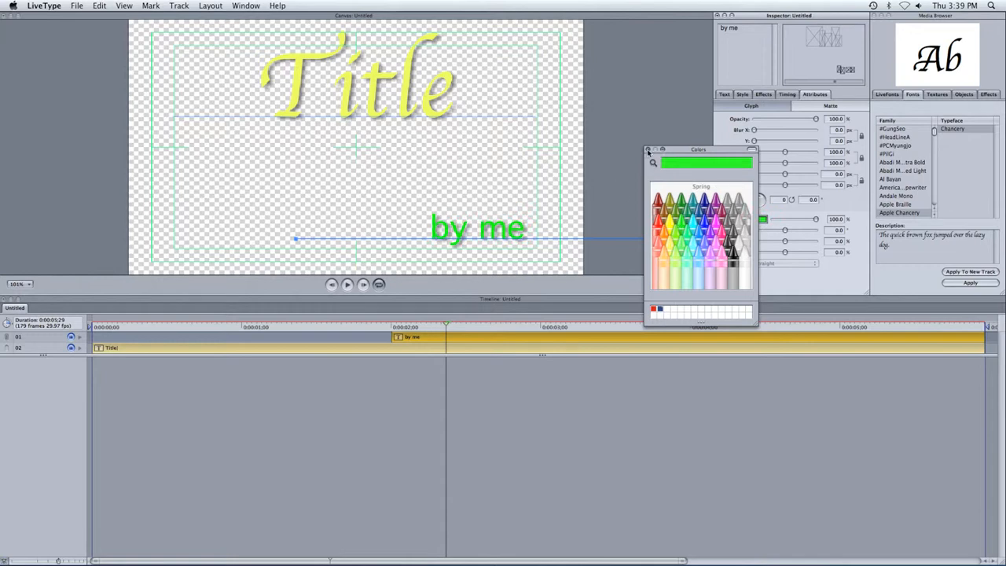
pyautogui.click(649, 150)
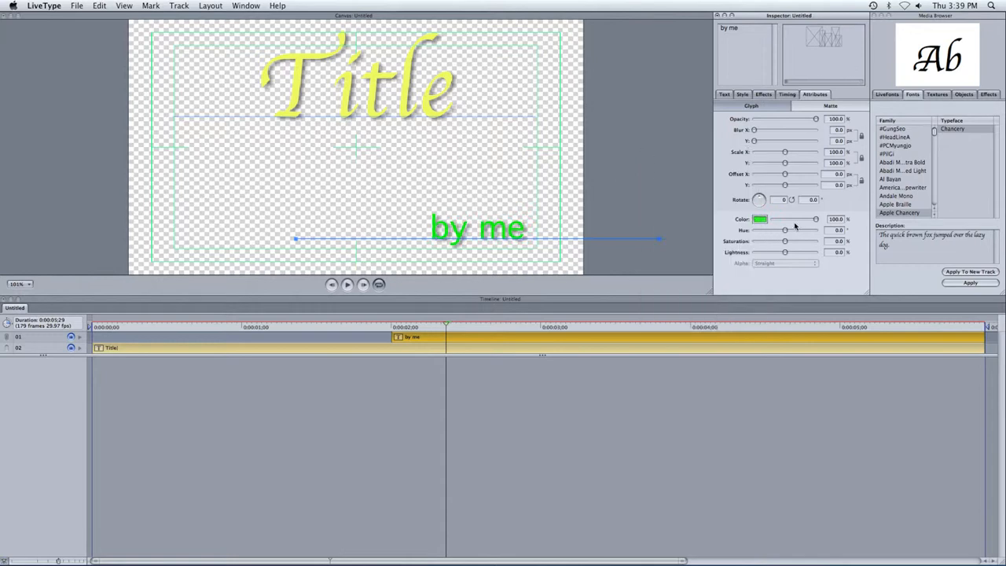
pyautogui.click(936, 94)
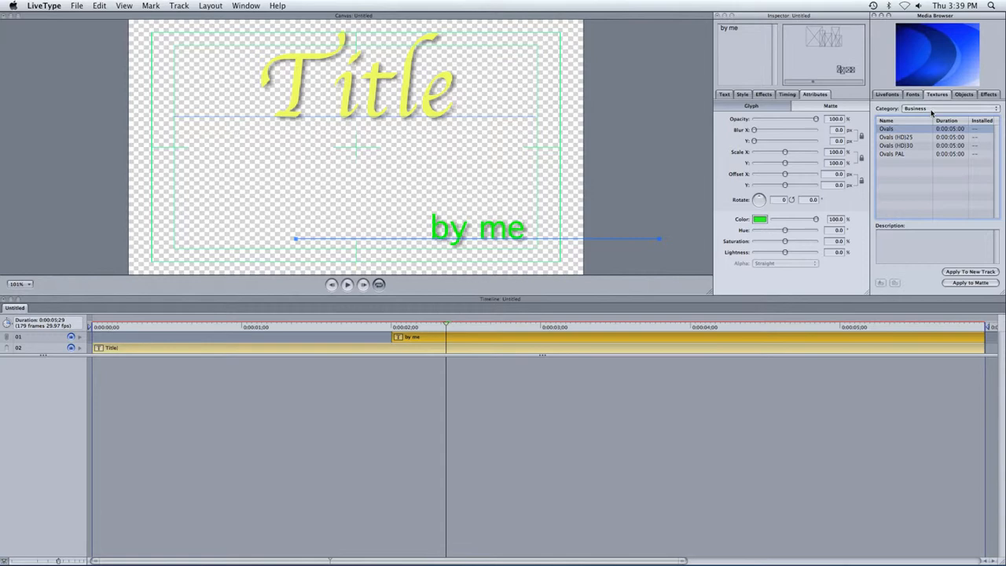
# Apply the Cirrus smoke texture on its own track, undoing one mistaken apply
pyautogui.click(951, 107)
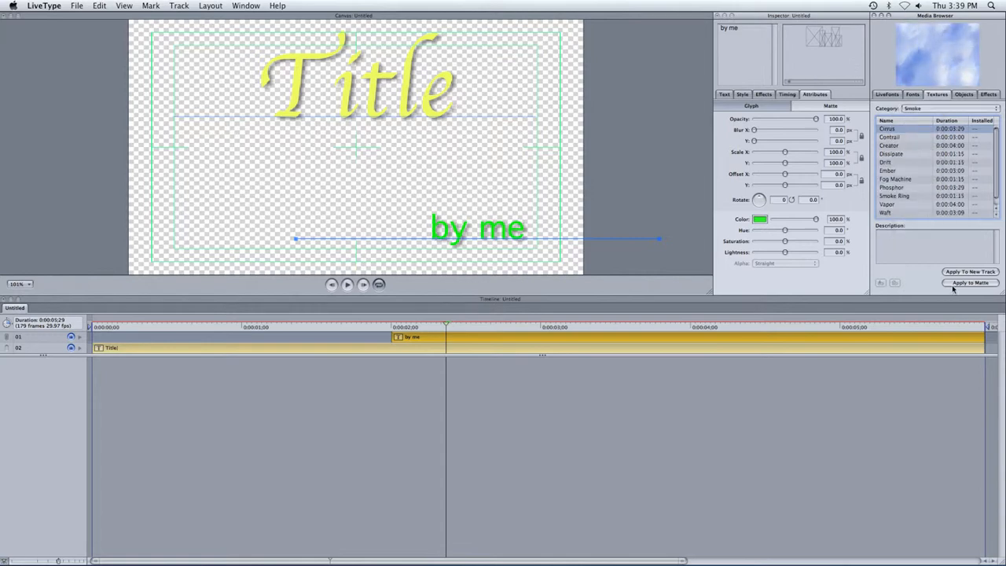
pyautogui.click(969, 283)
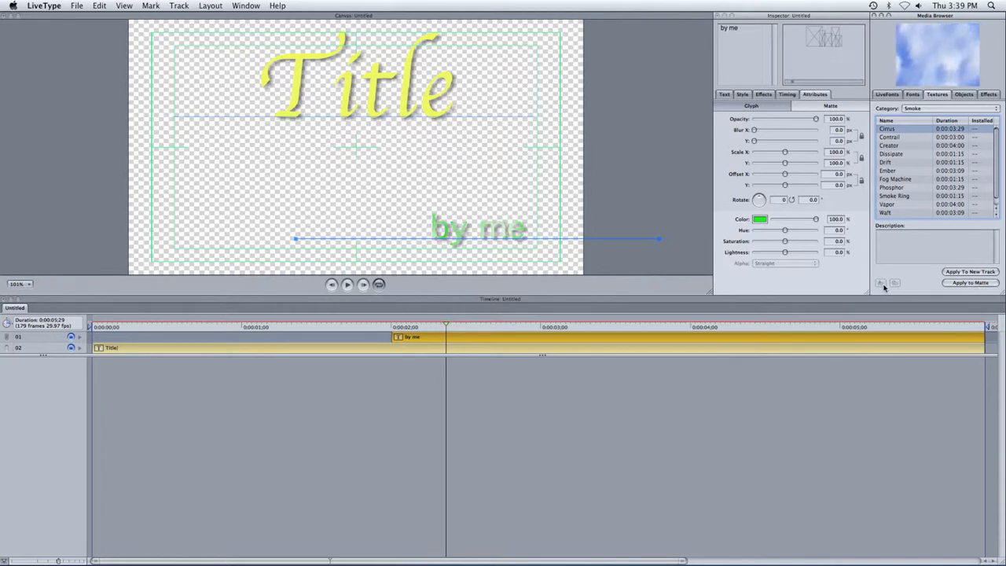
pyautogui.click(970, 283)
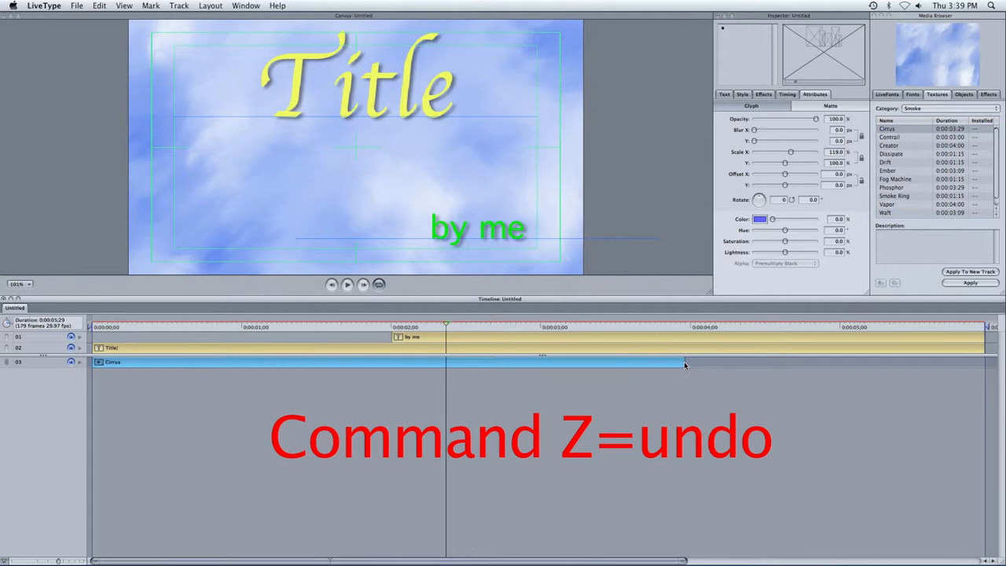
pyautogui.press('cmd+z')
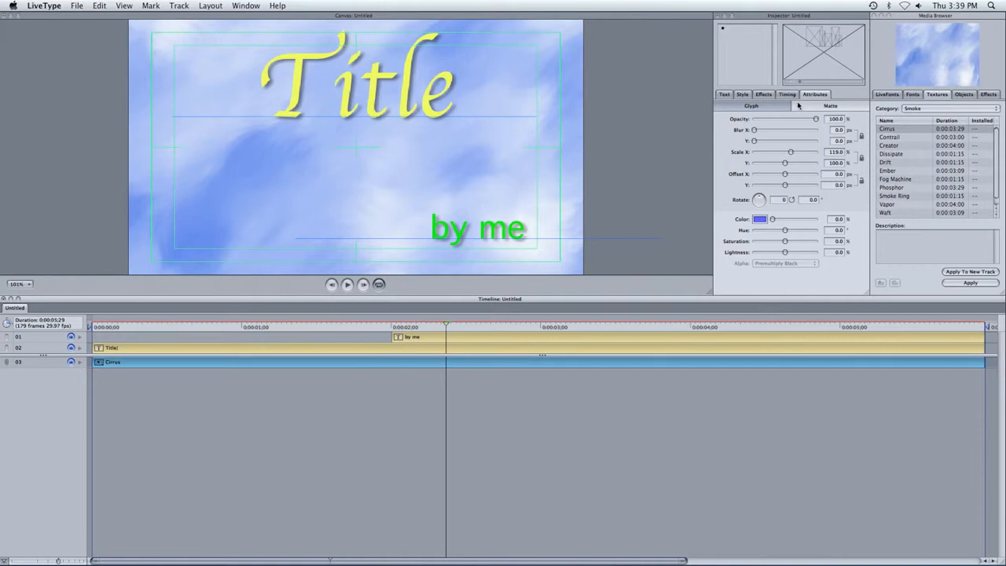
# Try green and yellow tints on the Cirrus texture, then settle on Midnight blue
pyautogui.click(760, 219)
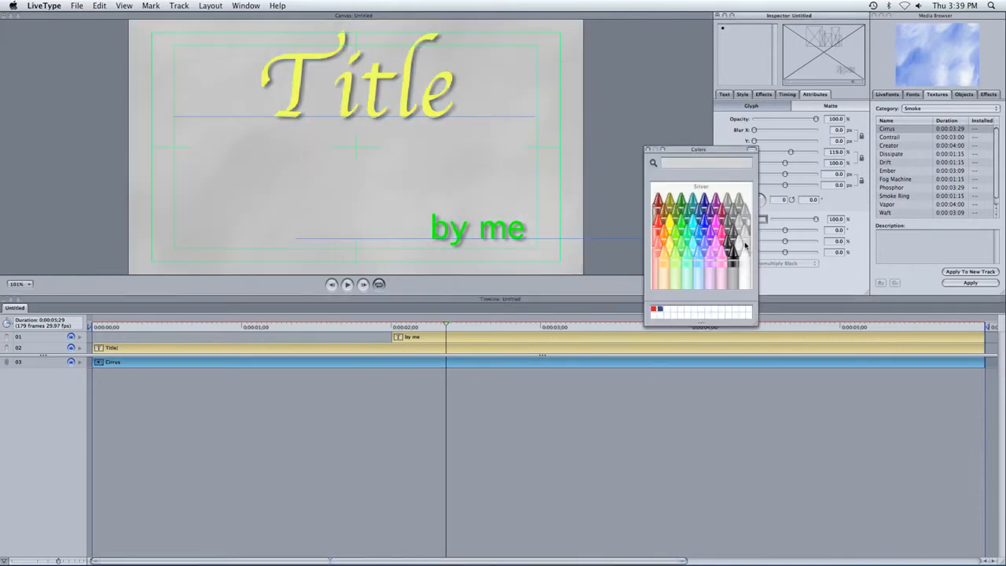
pyautogui.click(677, 247)
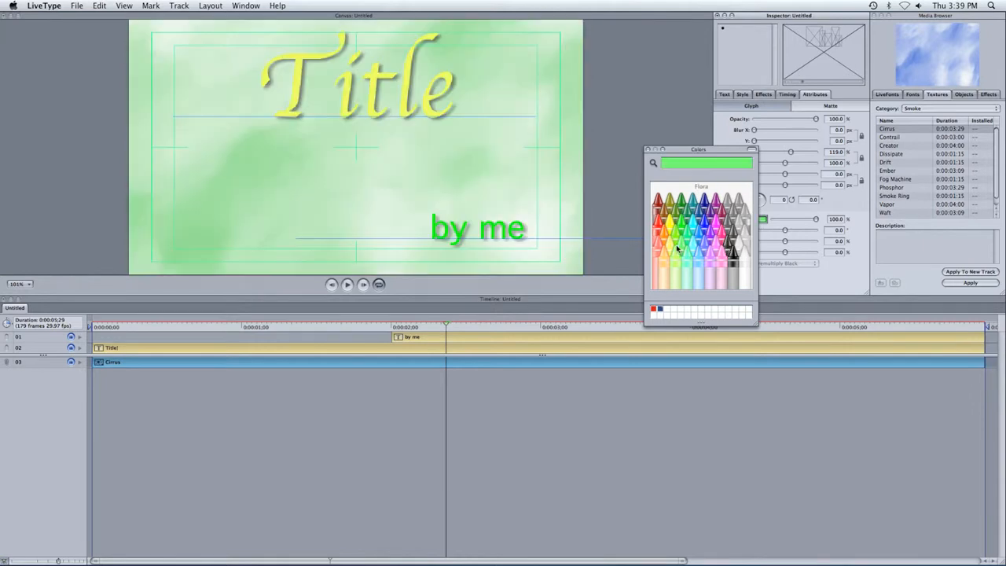
pyautogui.moveTo(674, 250)
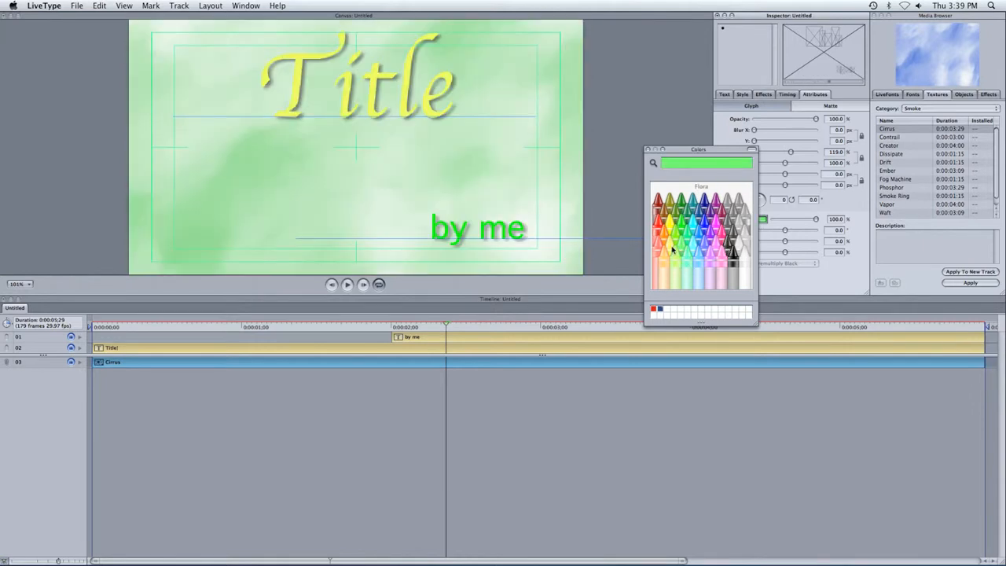
pyautogui.click(733, 268)
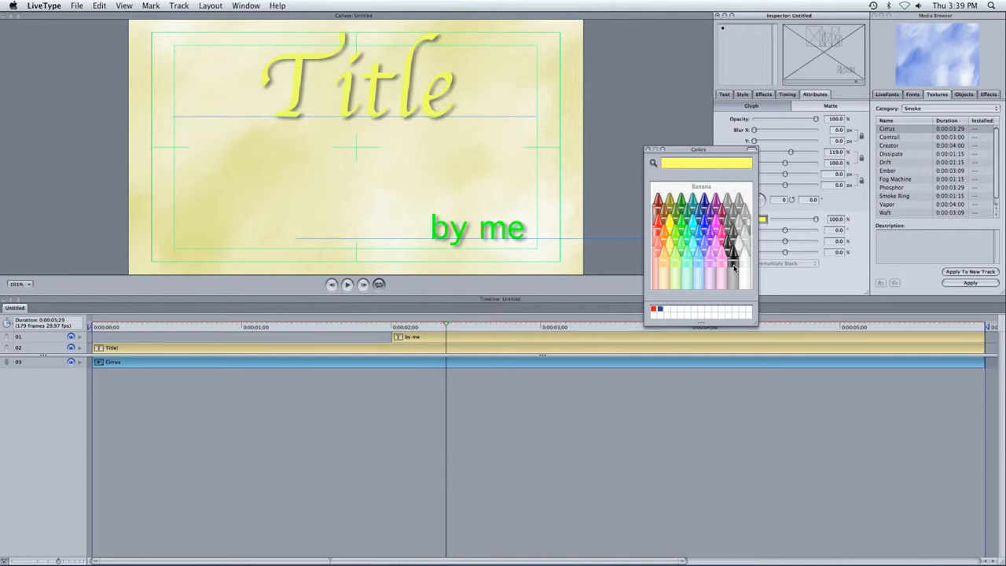
pyautogui.moveTo(745, 273)
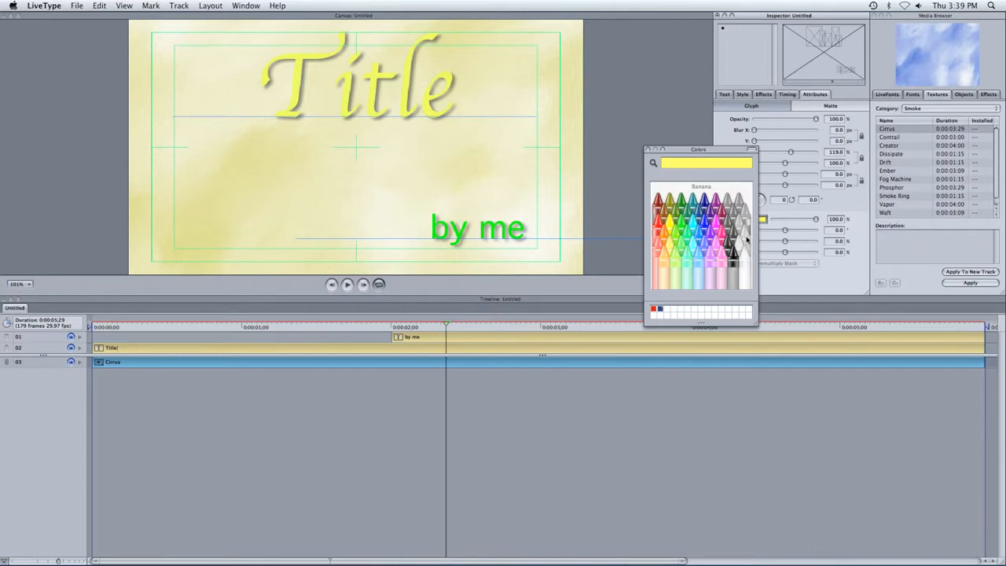
pyautogui.click(710, 207)
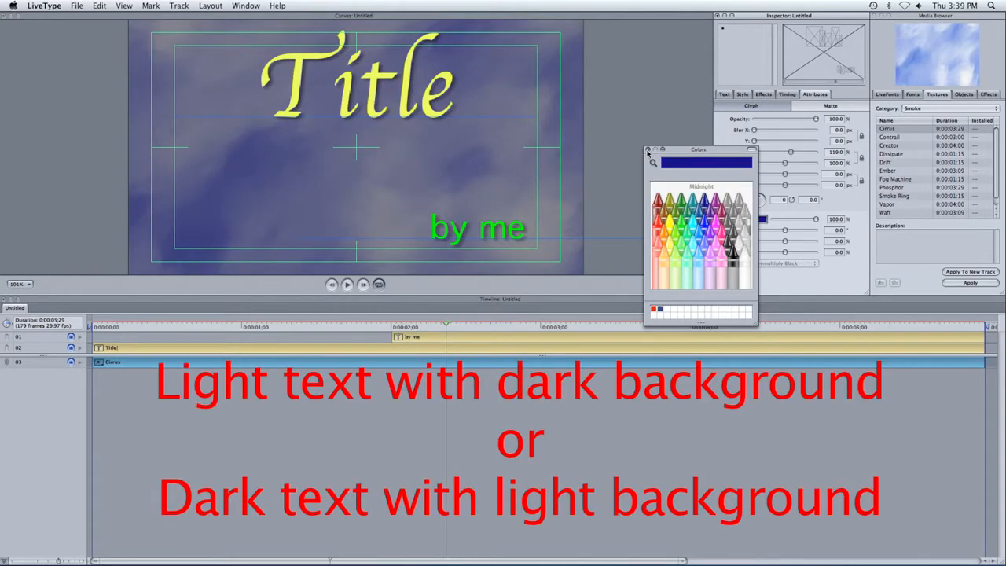
pyautogui.click(648, 150)
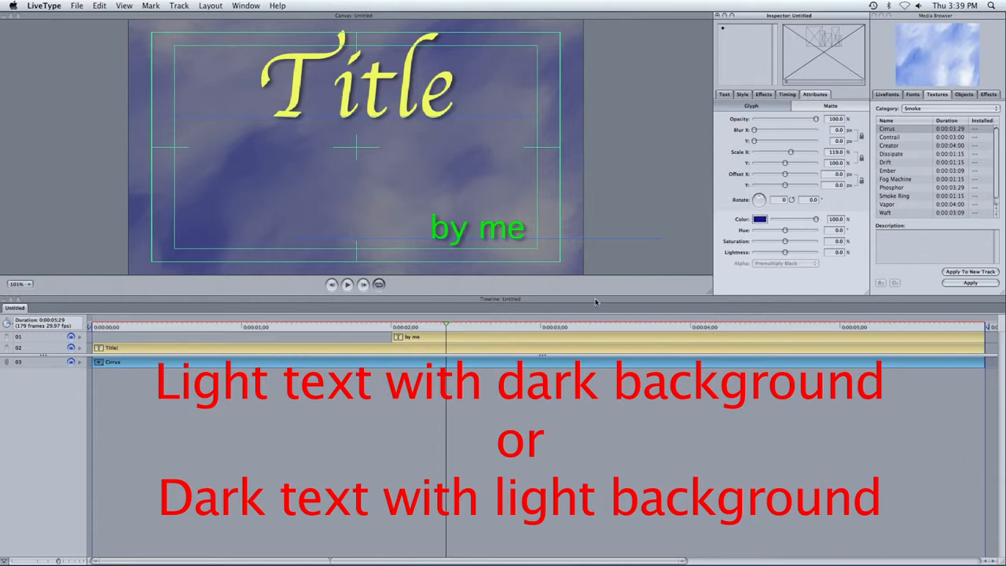
pyautogui.click(988, 94)
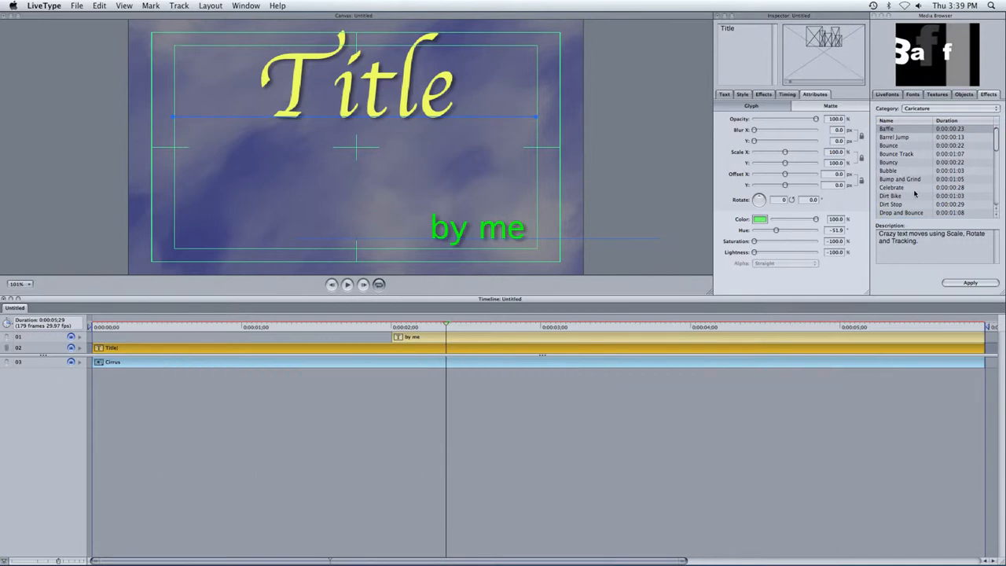
# Apply Dirt Stop to Title and Drop and Bounce to 'by me', then play the preview
pyautogui.click(891, 204)
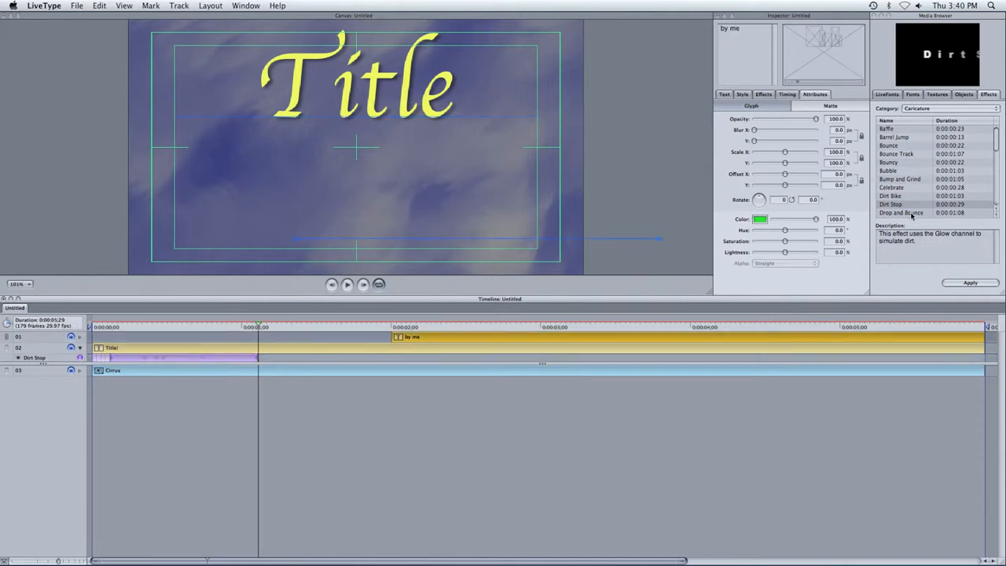
pyautogui.click(902, 212)
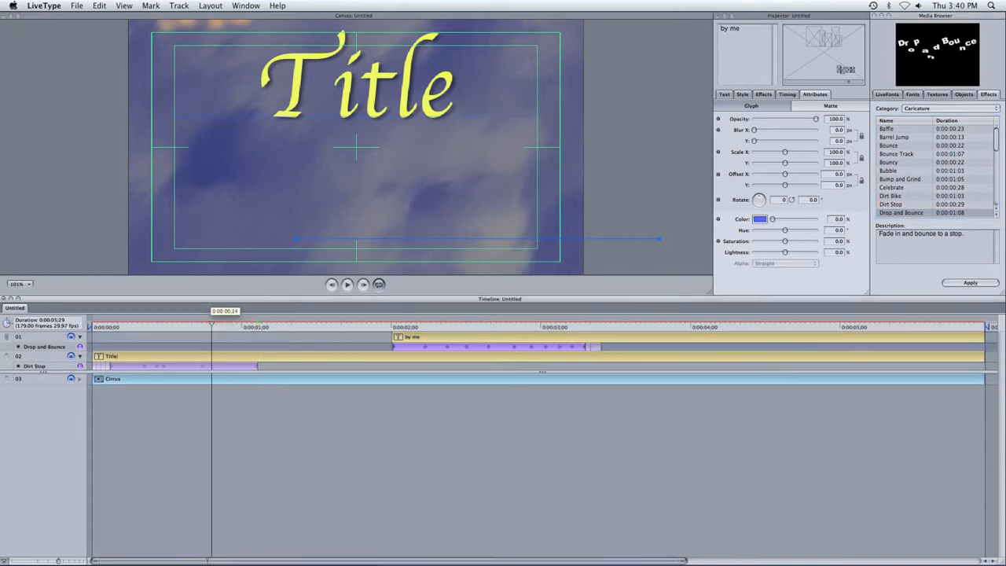
pyautogui.click(348, 285)
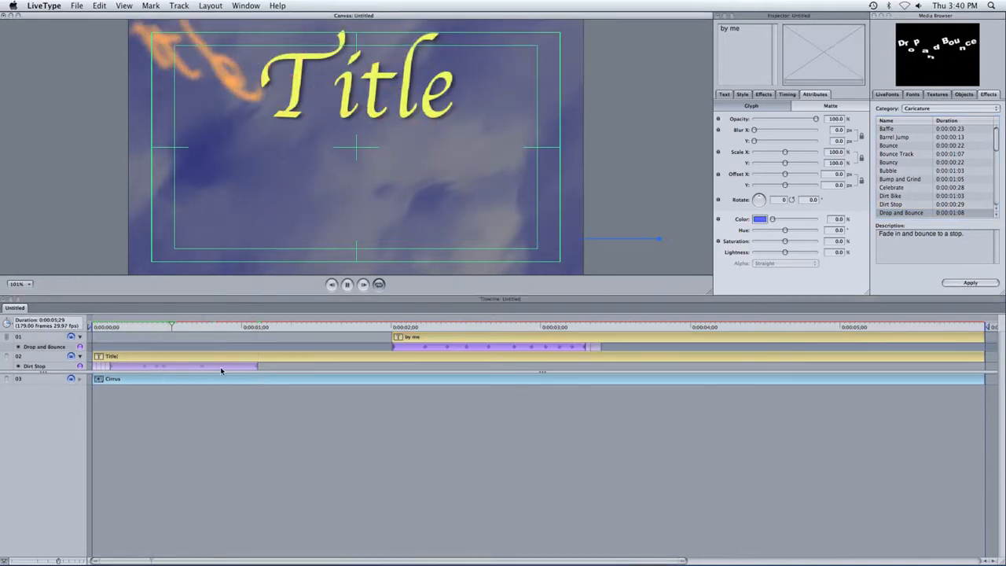
pyautogui.click(337, 327)
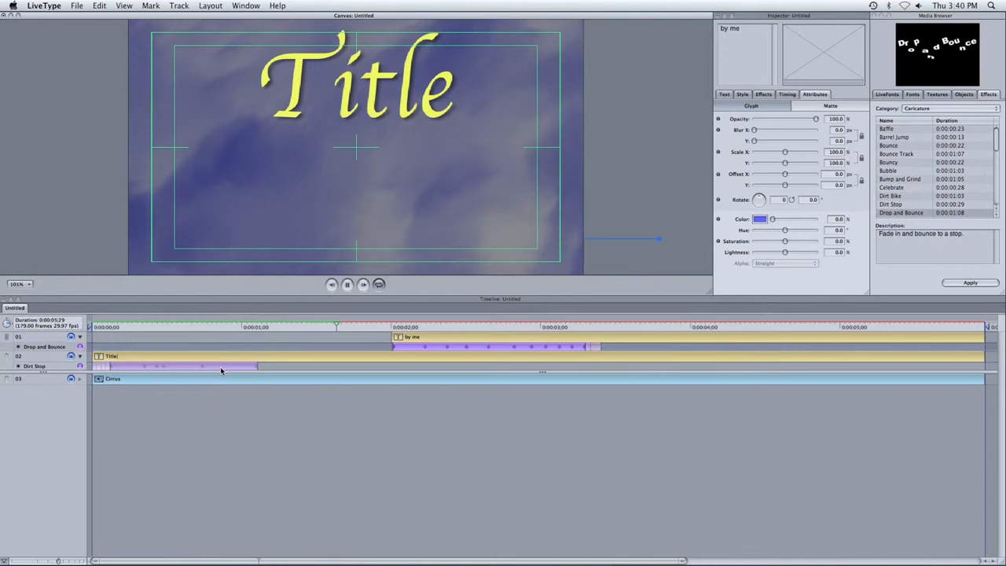
pyautogui.moveTo(335, 326); pyautogui.dragTo(505, 327)
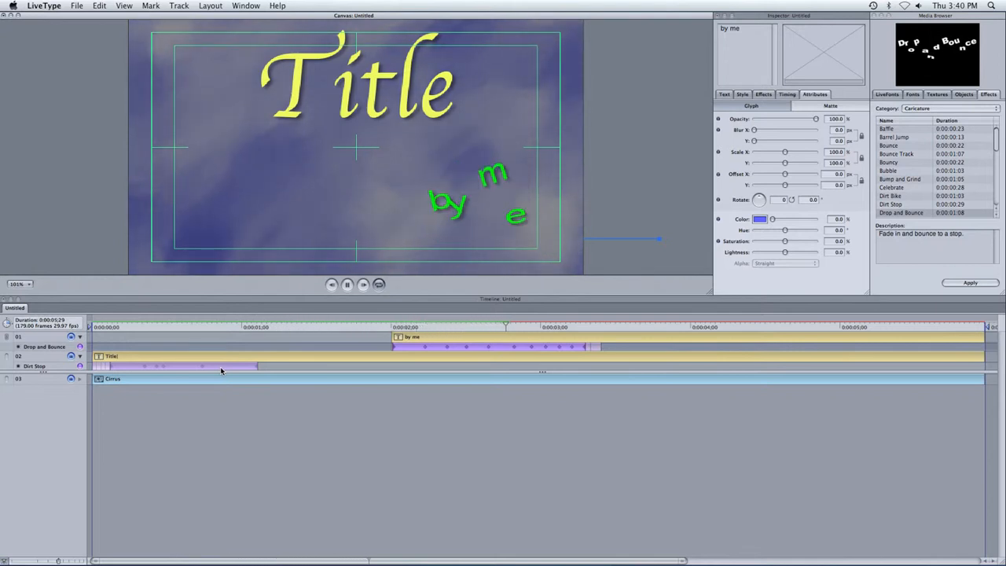